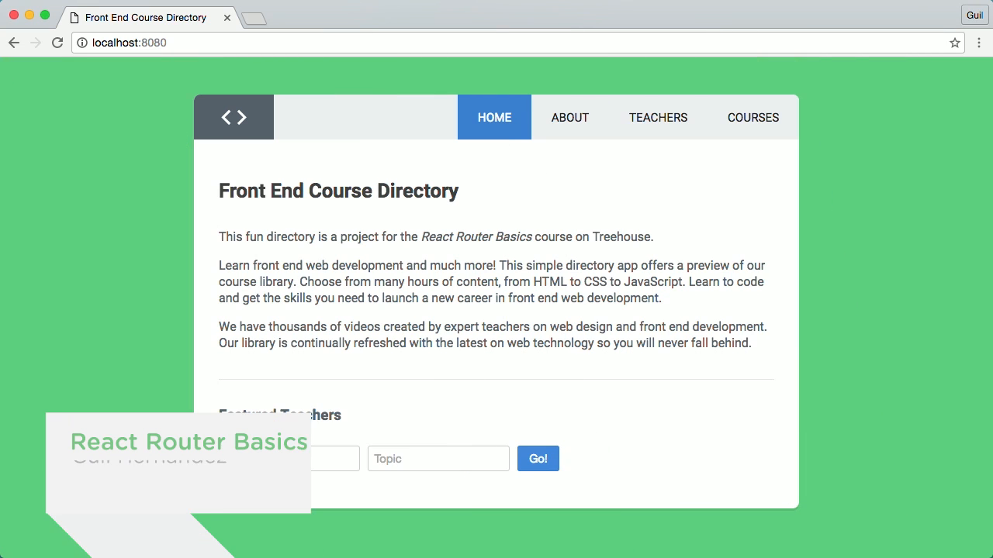
click(569, 118)
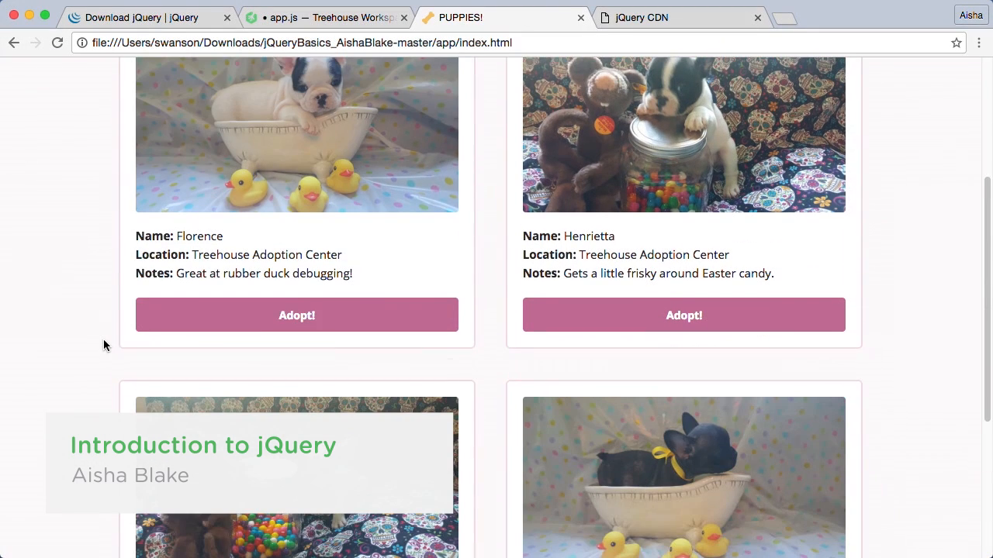
click(326, 17)
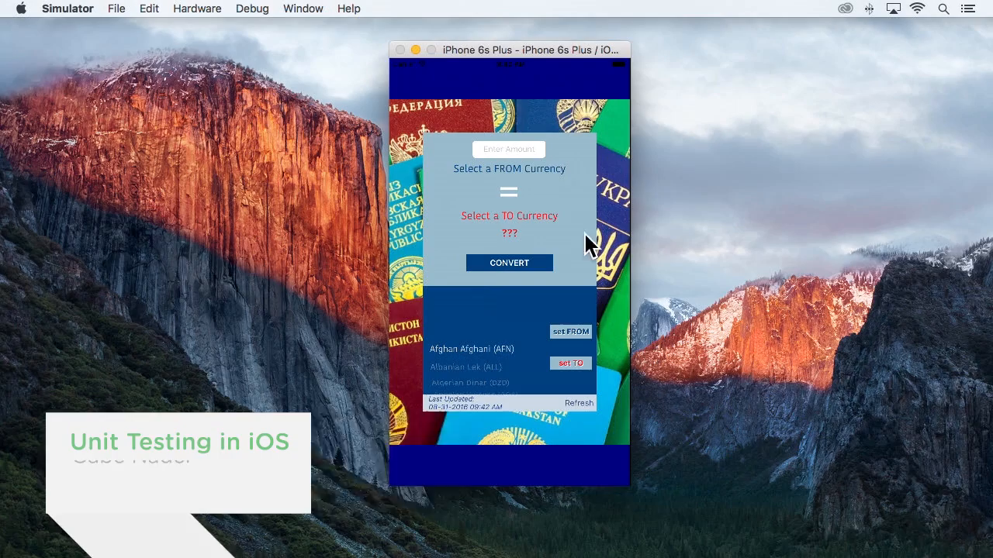
mouse_move(534, 180)
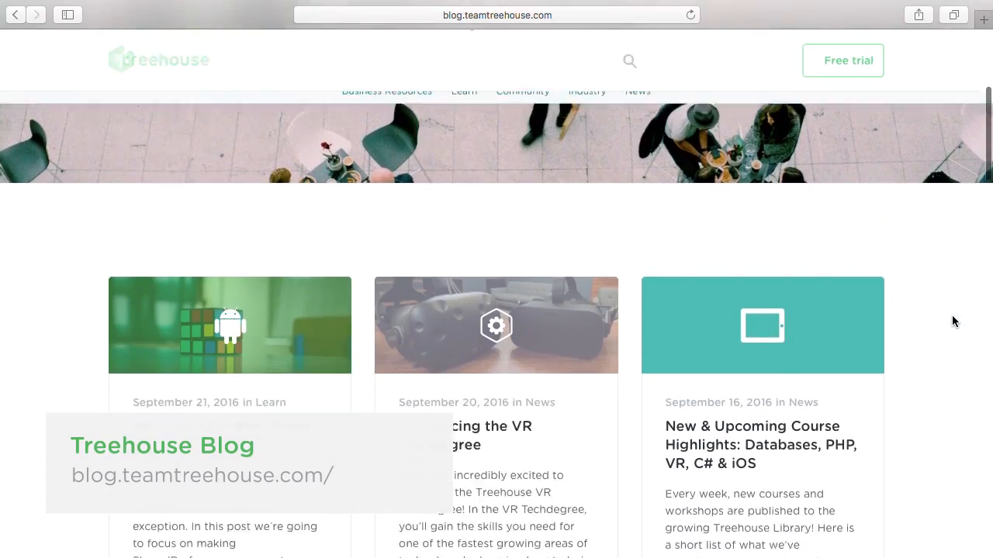
scroll(down, 3)
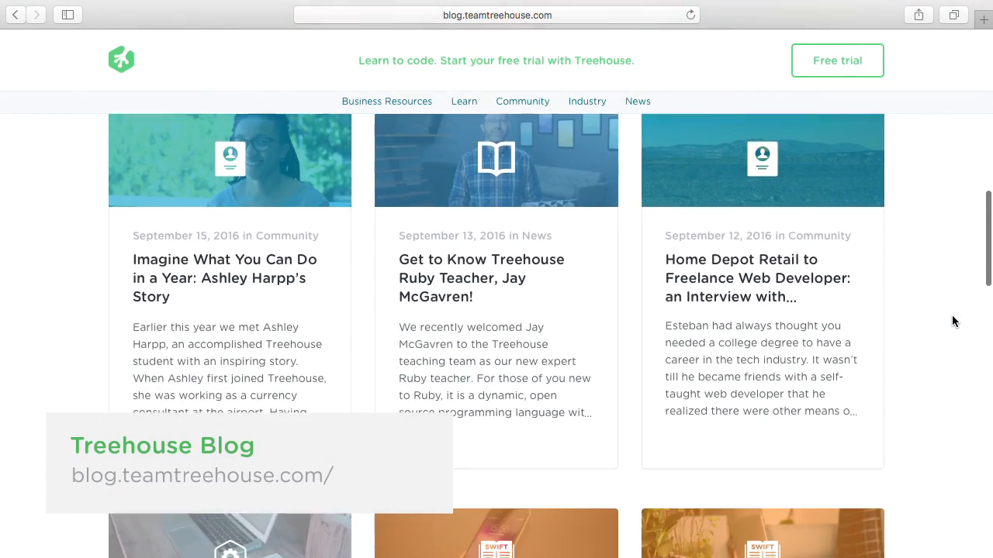
scroll(down, 3)
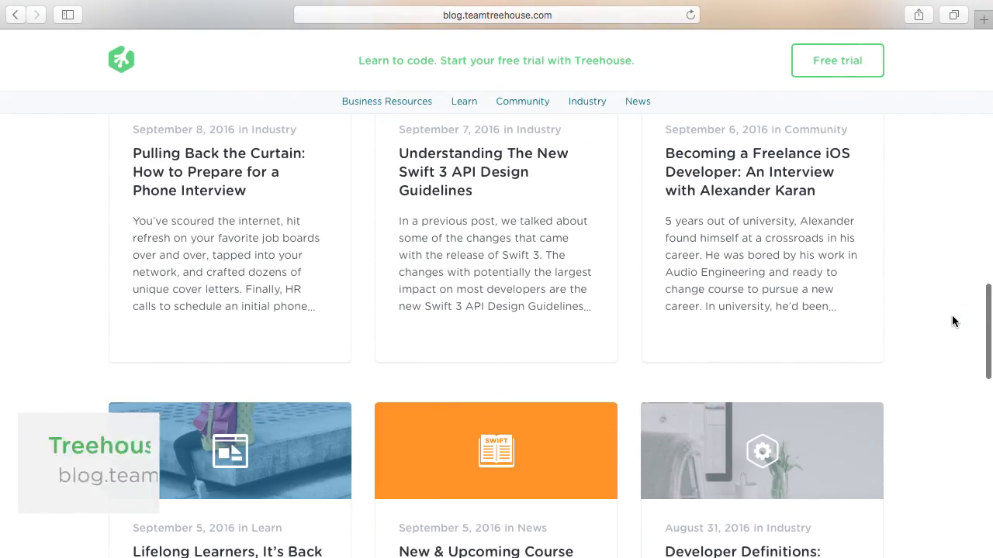